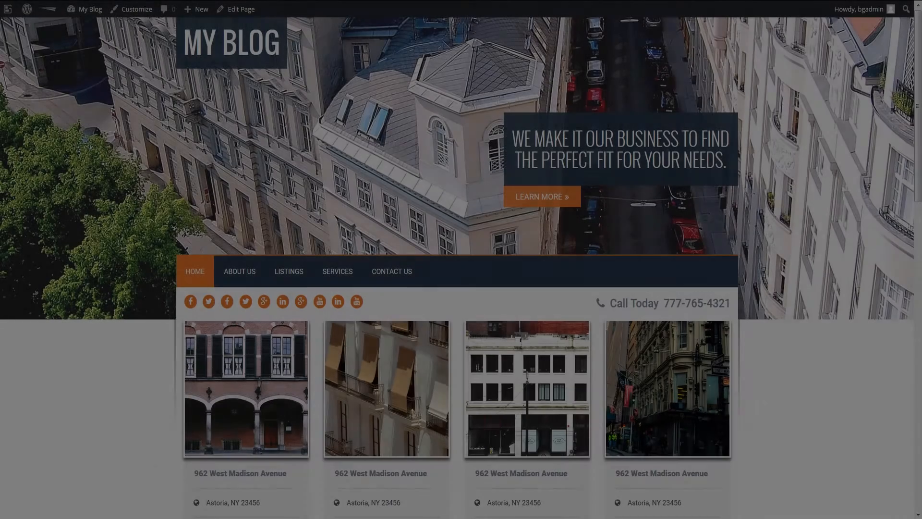
pyautogui.moveTo(391, 270)
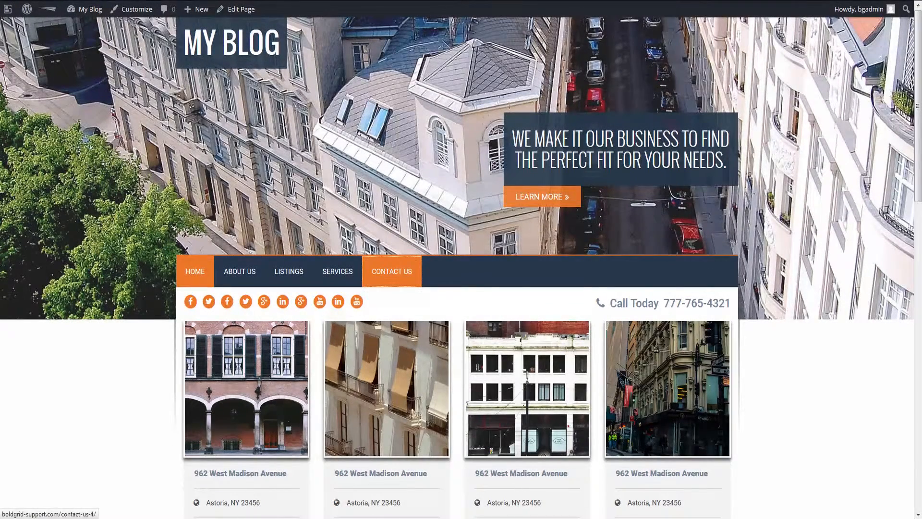
# Step: Open the Contact Us page and scroll through its contact form
pyautogui.click(391, 271)
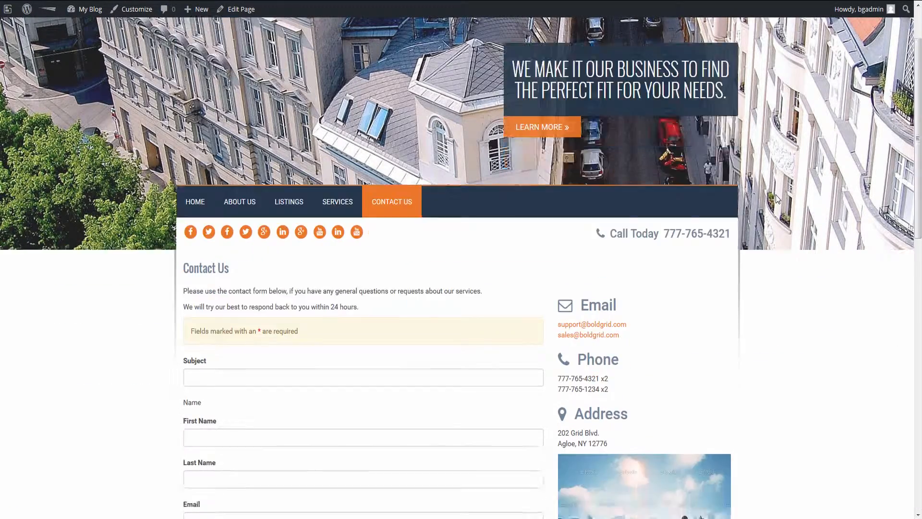
pyautogui.scroll(-3)
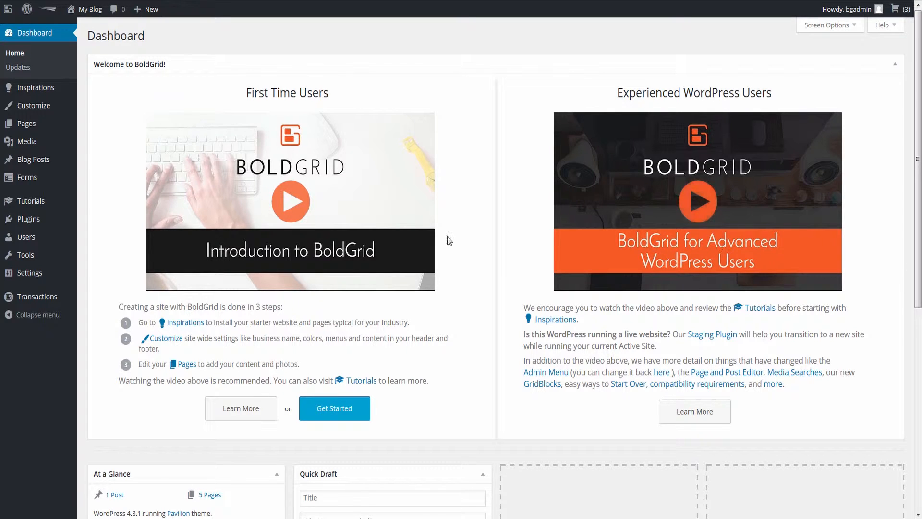
pyautogui.moveTo(26, 124)
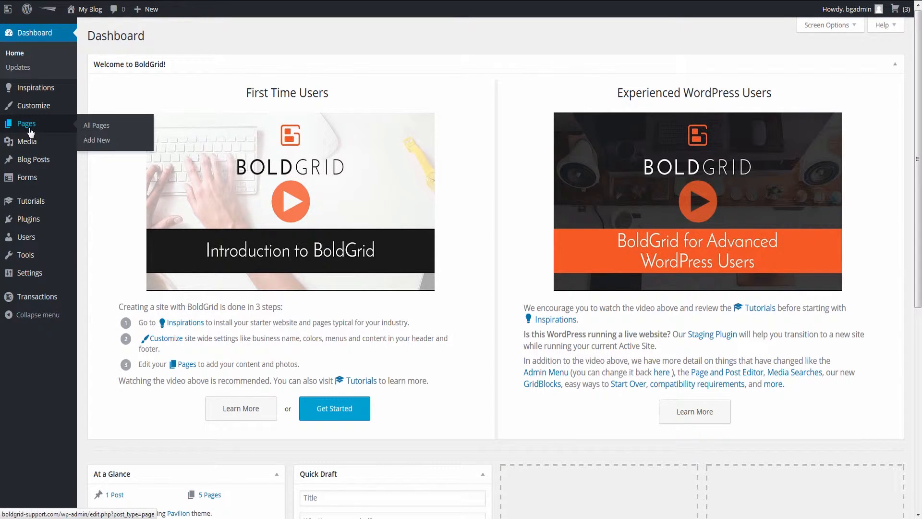
# Step: Open the admin Pages list showing the site's five published pages
pyautogui.click(96, 125)
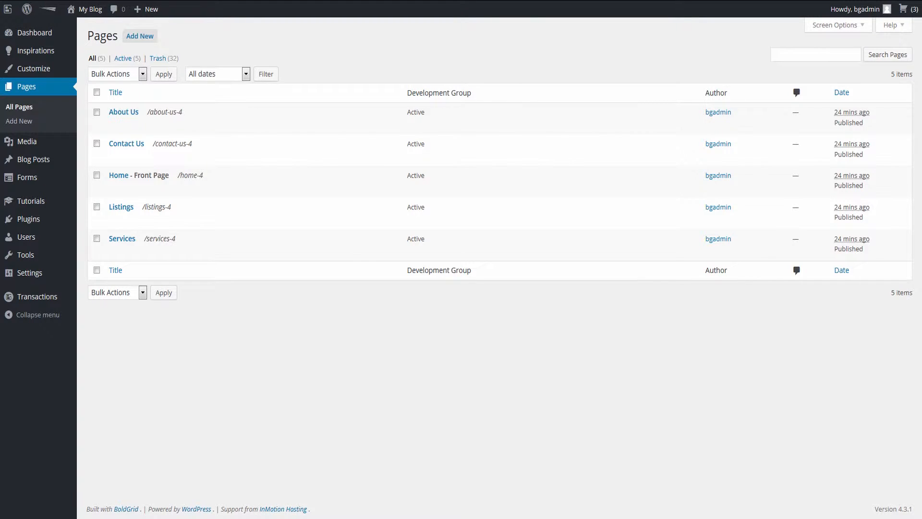
pyautogui.moveTo(123, 111)
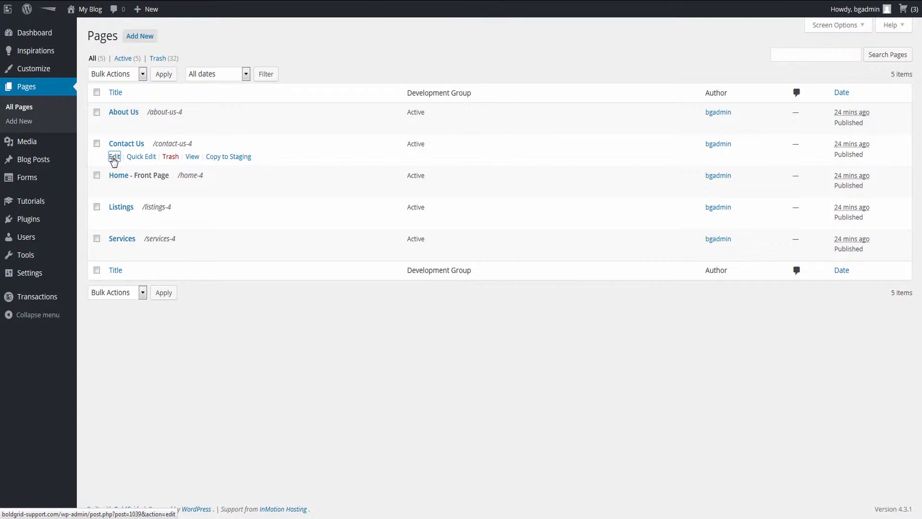
# Step: Edit Contact Us, view its form content in the Visual editor, then return to Dashboard
pyautogui.click(115, 157)
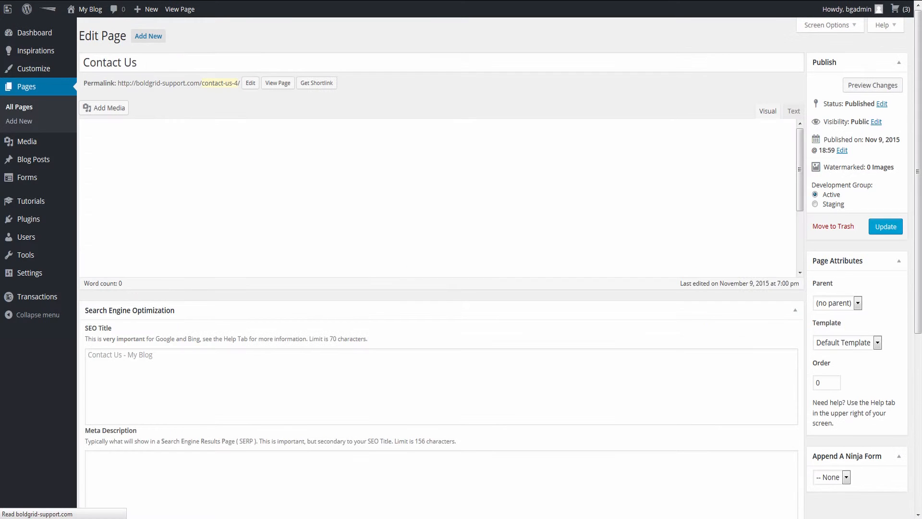
pyautogui.click(767, 100)
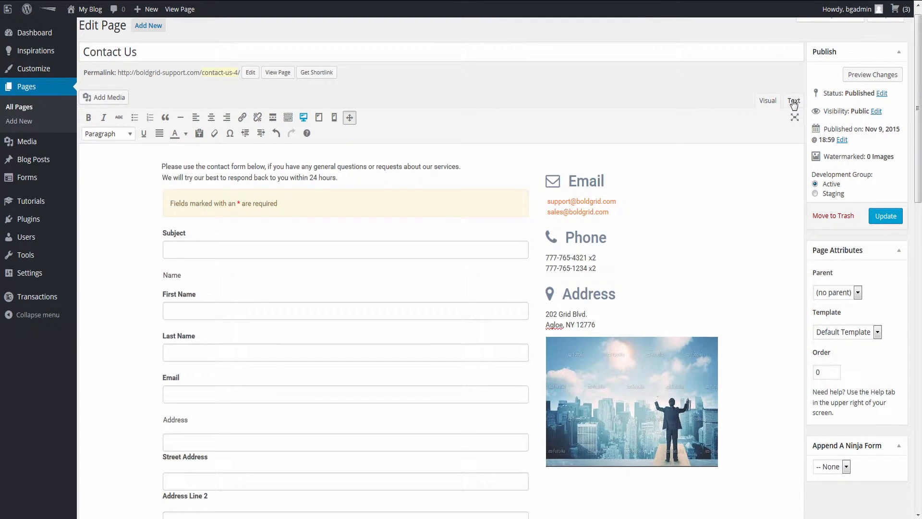
pyautogui.click(794, 100)
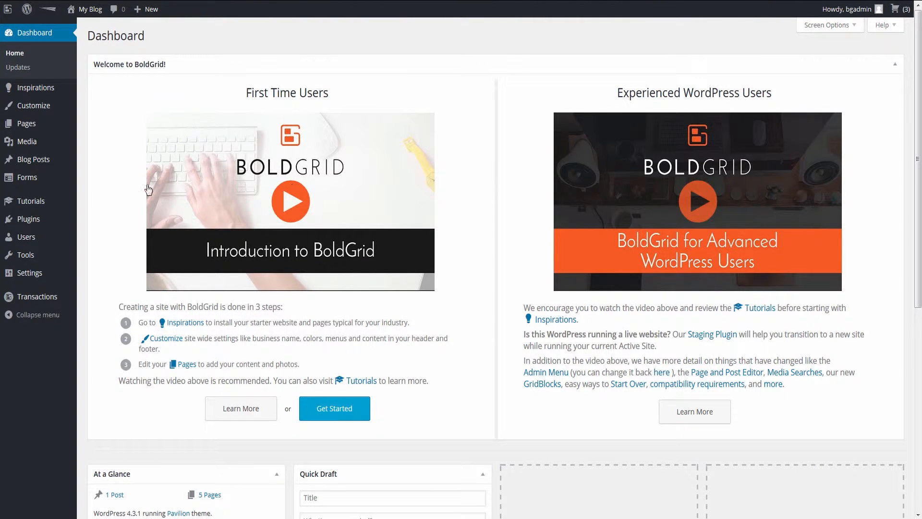
pyautogui.moveTo(26, 177)
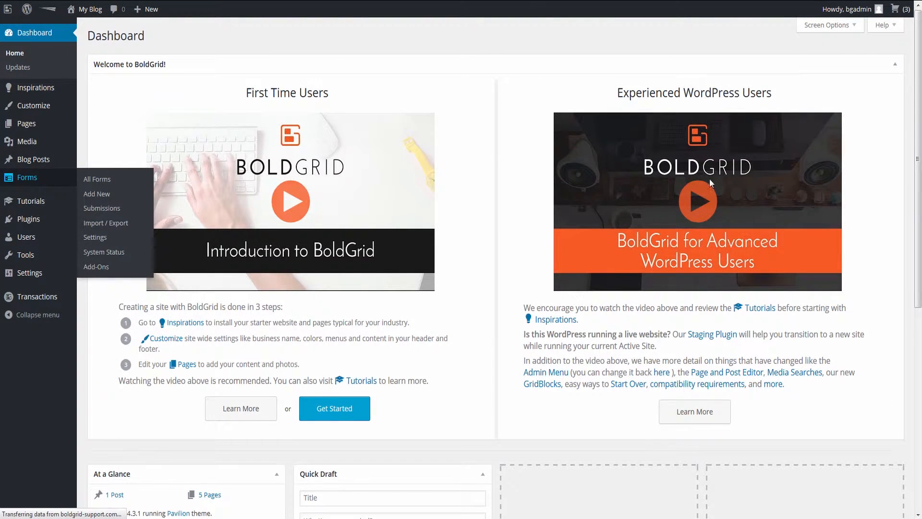
# Step: Open Form 3 from the Forms list in the form builder
pyautogui.click(97, 178)
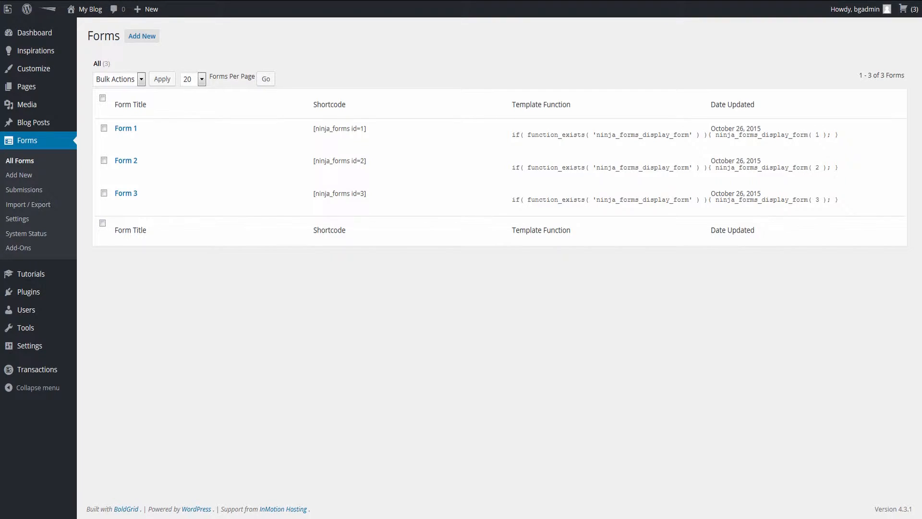
pyautogui.moveTo(126, 193)
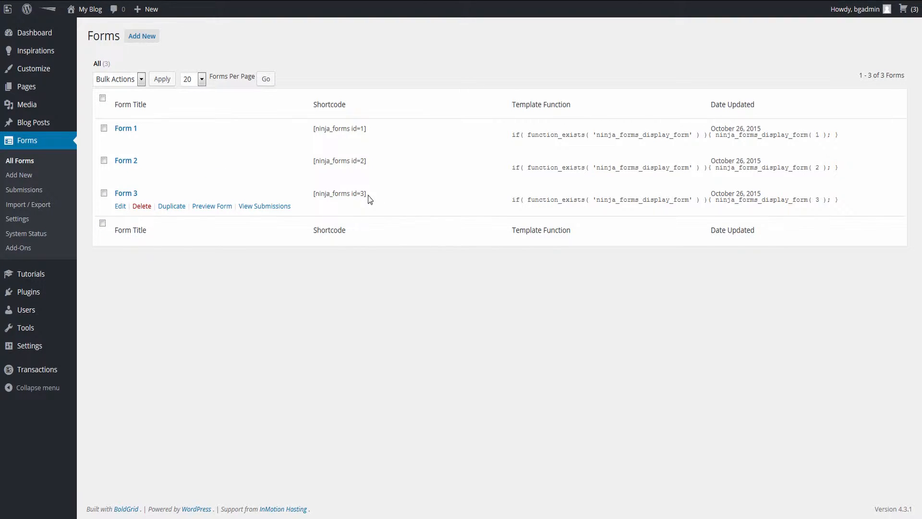
pyautogui.moveTo(121, 205)
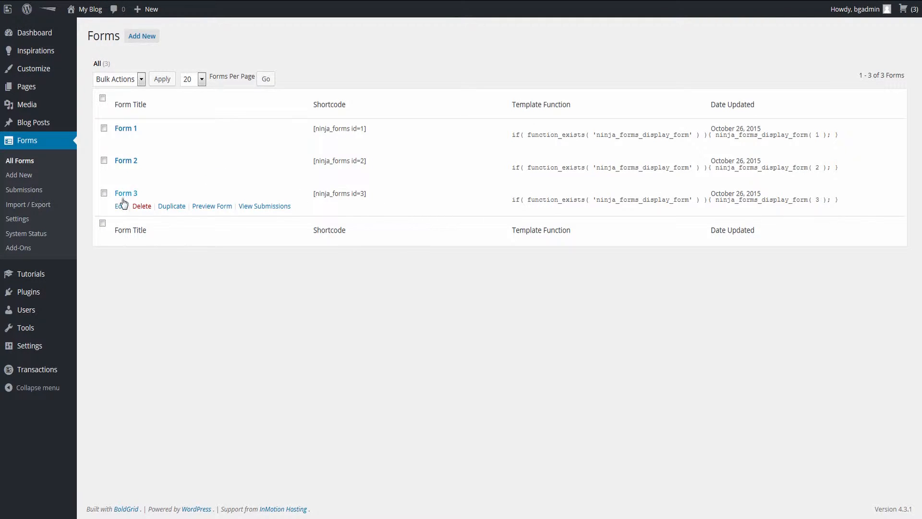
pyautogui.click(126, 193)
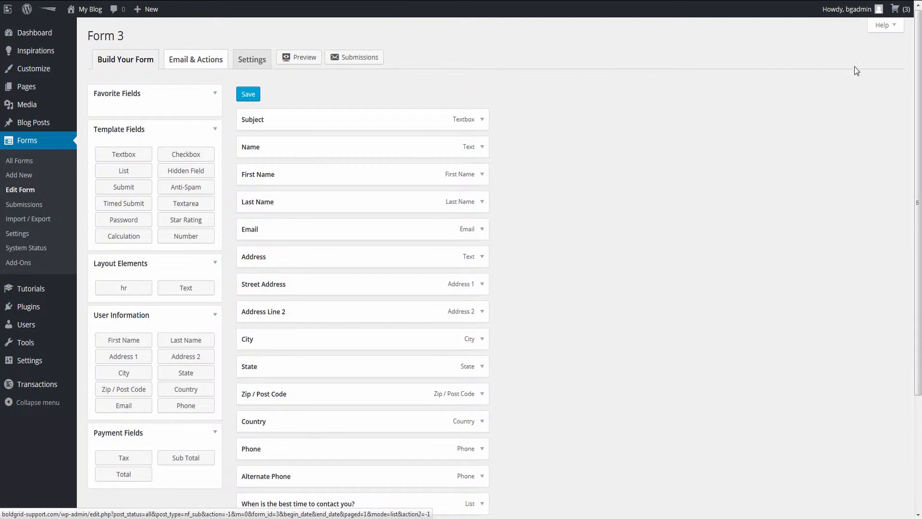
# Step: View Form 3's empty Email & Actions list and begin adding a new action
pyautogui.click(196, 57)
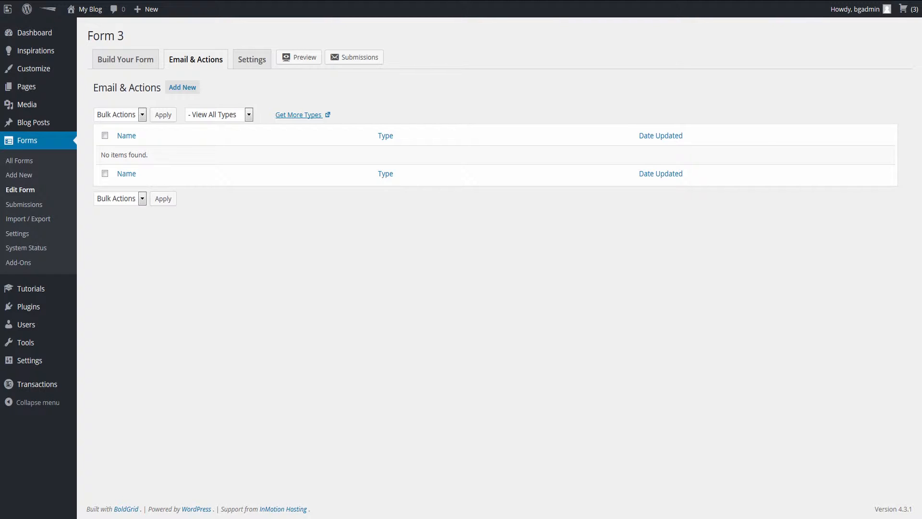
pyautogui.moveTo(223, 90)
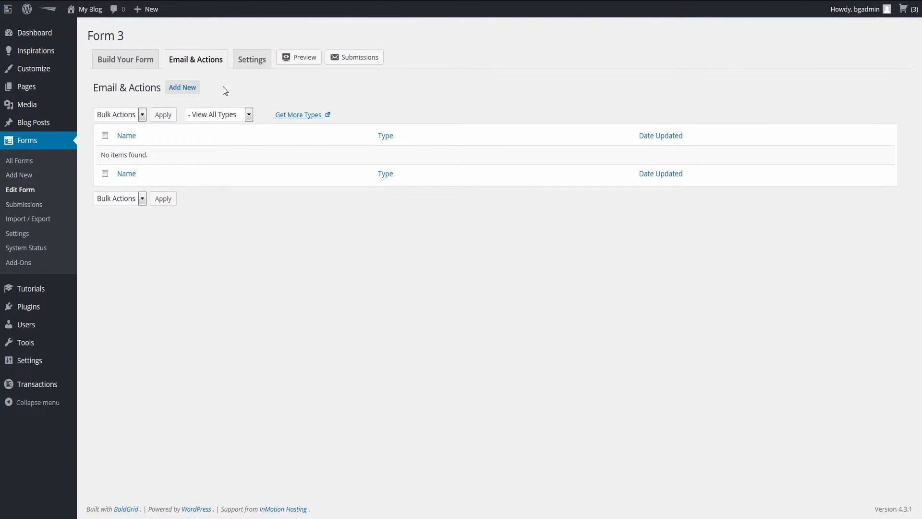
pyautogui.click(182, 87)
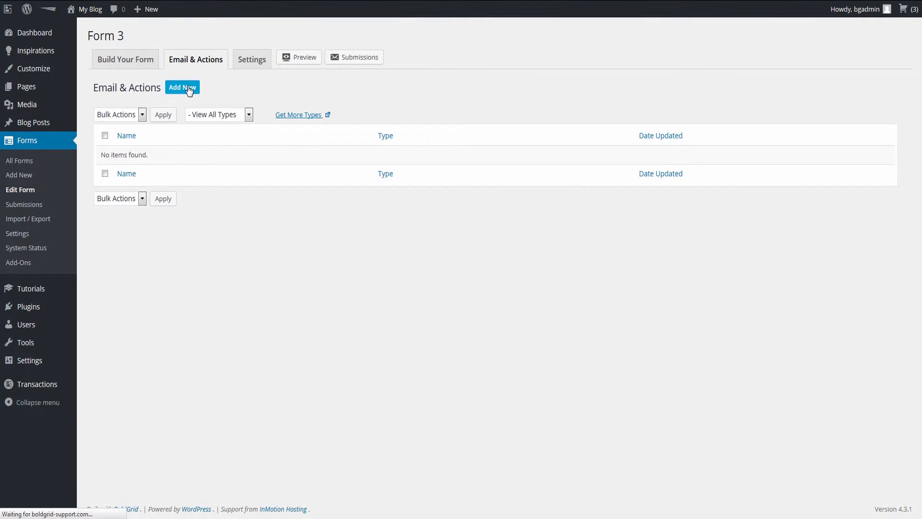
# Step: Name the new action 'Email Admin' and confirm its type is Email
pyautogui.click(182, 87)
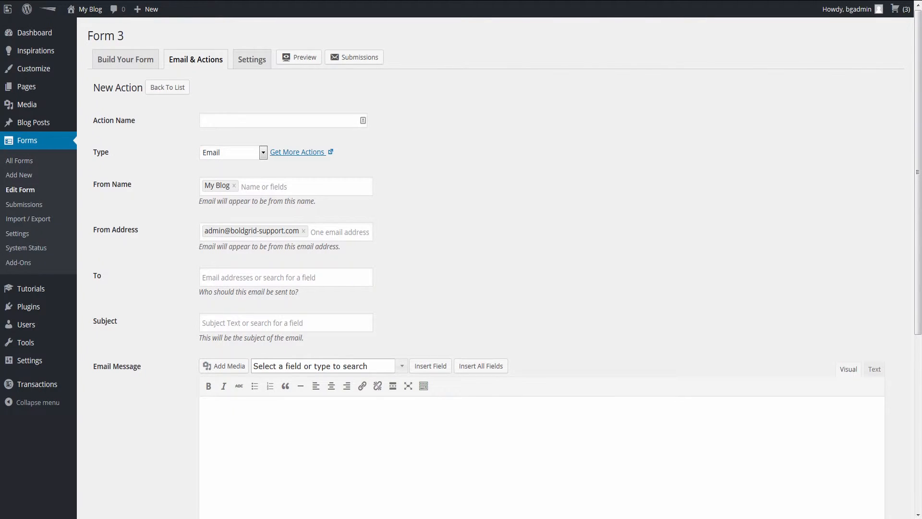
pyautogui.click(283, 120)
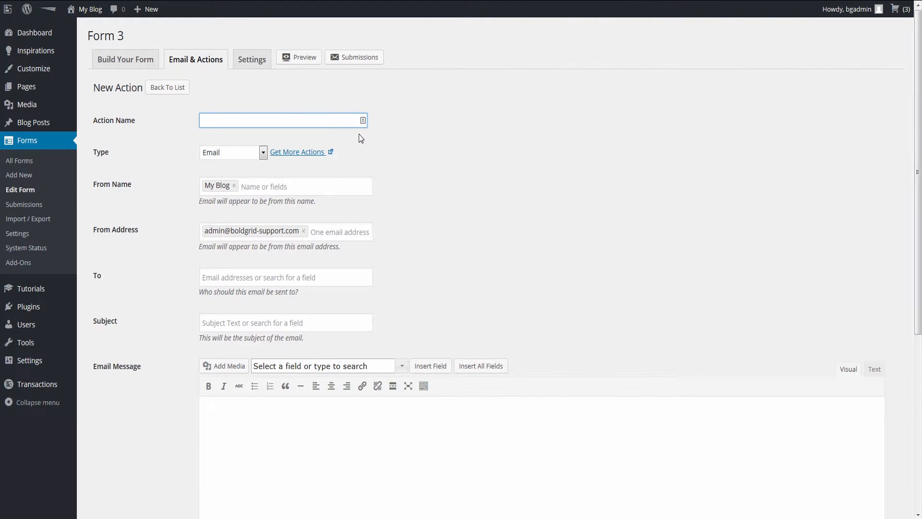
pyautogui.write('Email Admin')
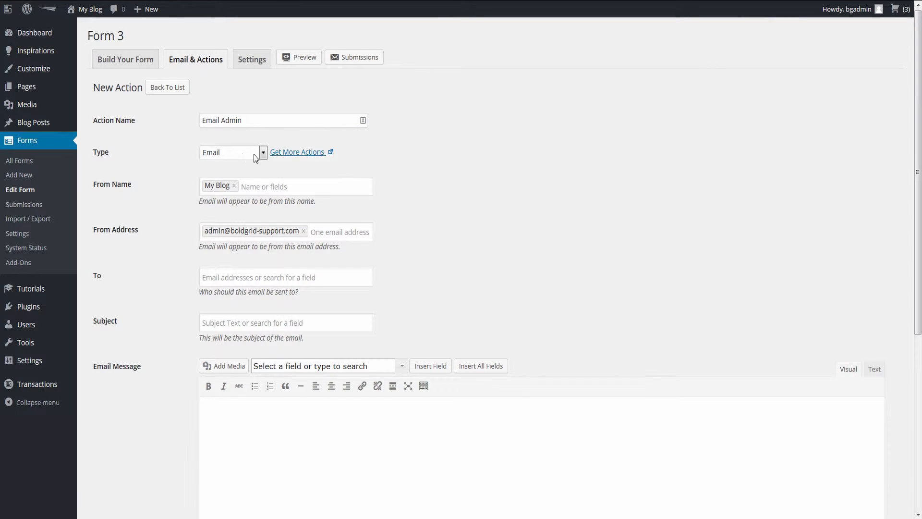
pyautogui.click(232, 152)
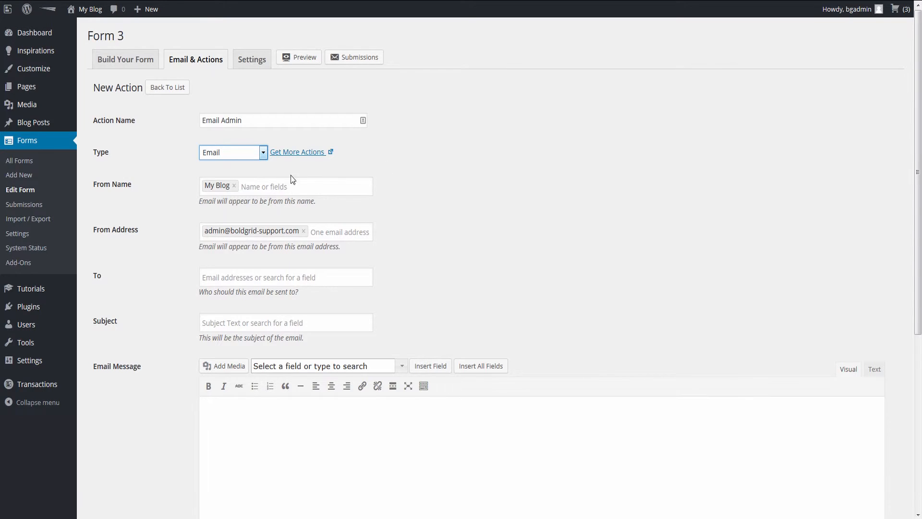
pyautogui.moveTo(296, 268)
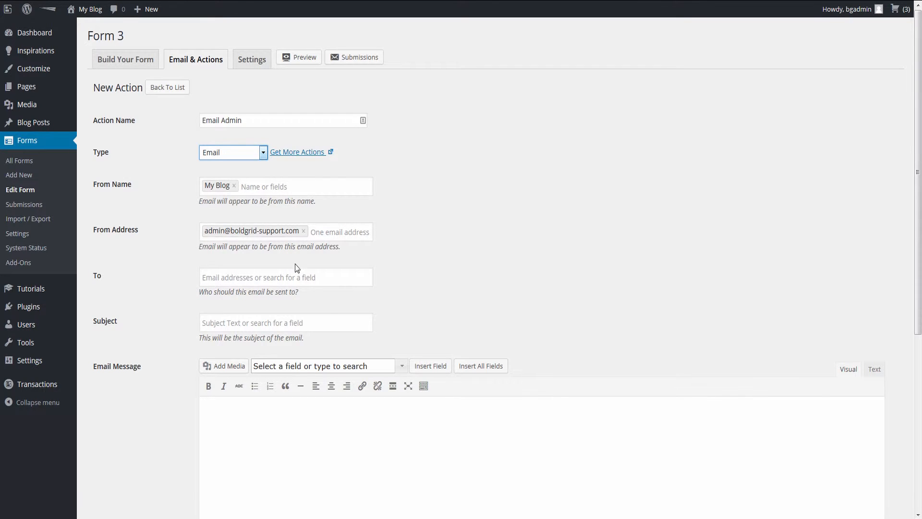
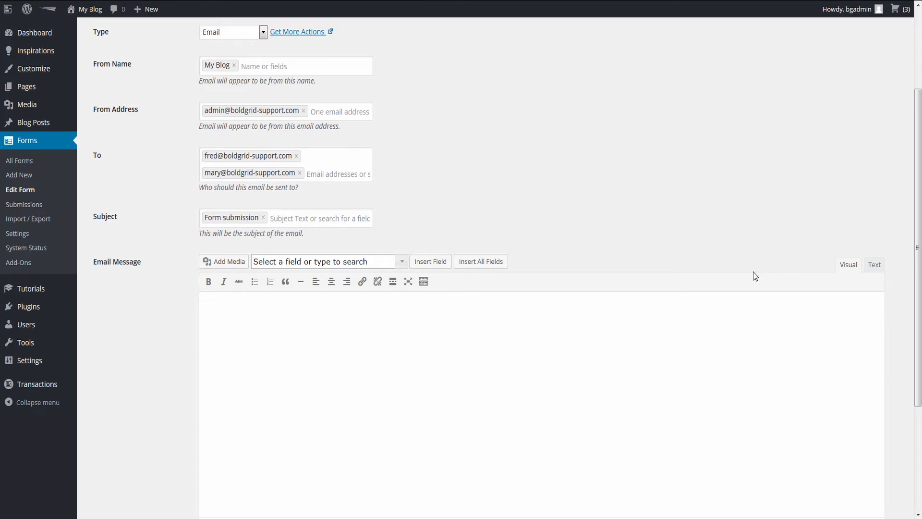
# Step: Insert all fields into the email message and save the Email Admin action
pyautogui.click(480, 261)
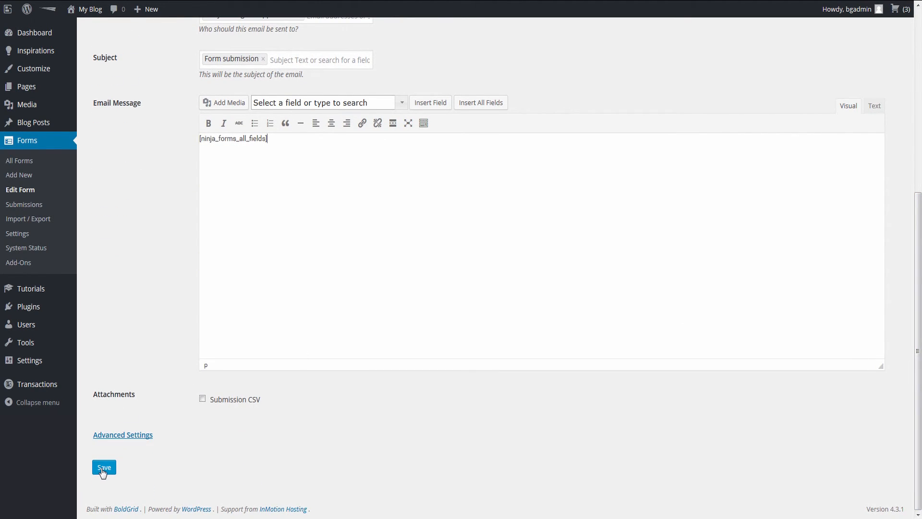
pyautogui.click(104, 467)
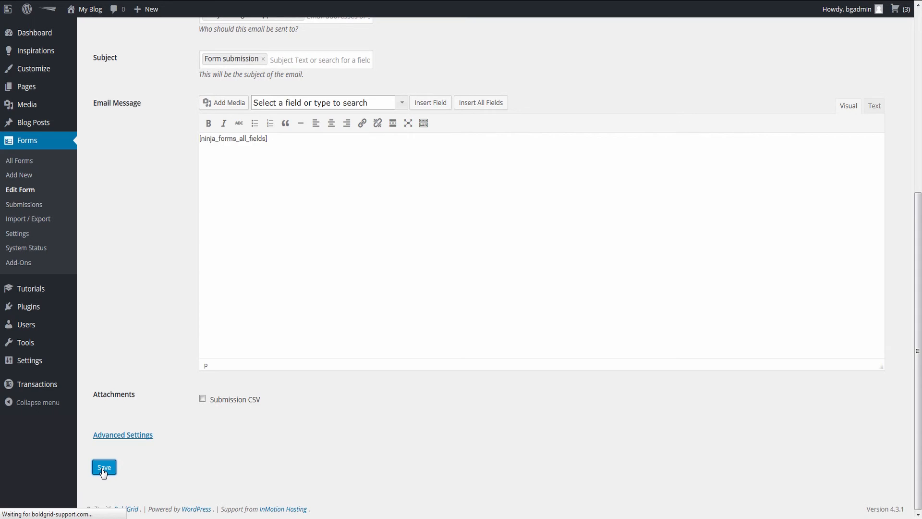
pyautogui.click(104, 466)
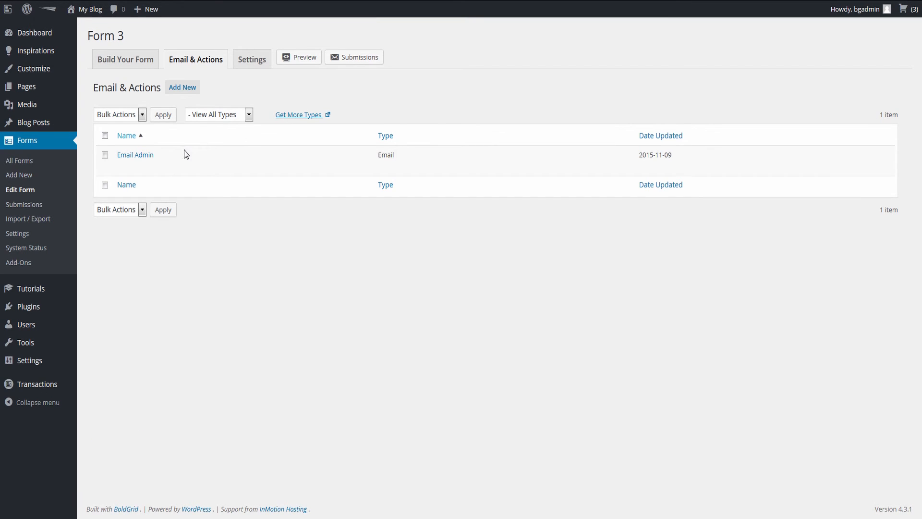